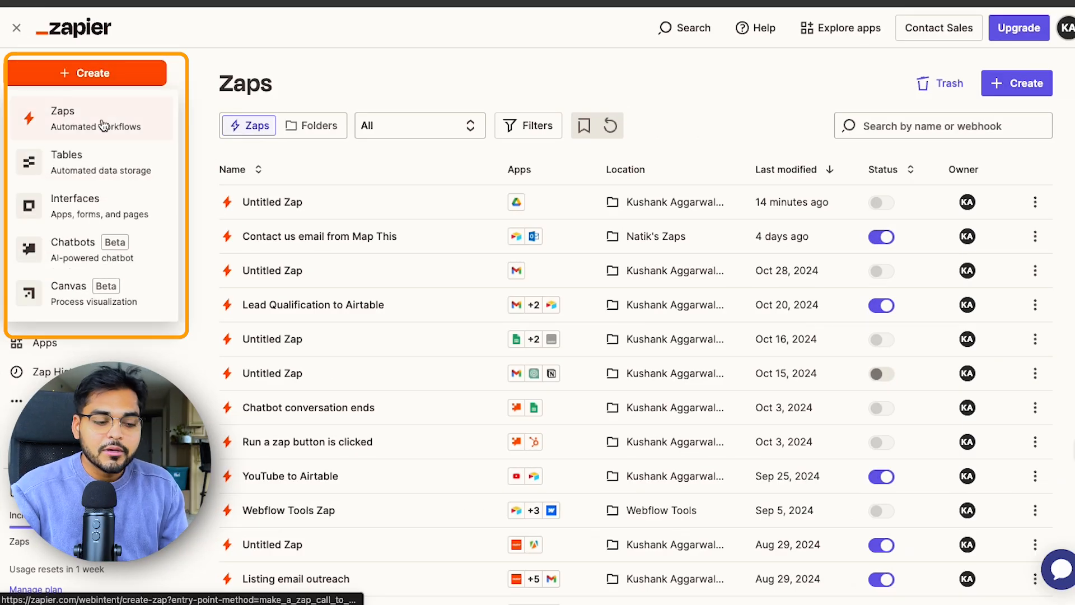
# Make Google Drive the trigger app with the New File in Folder event
pyautogui.write('drive')
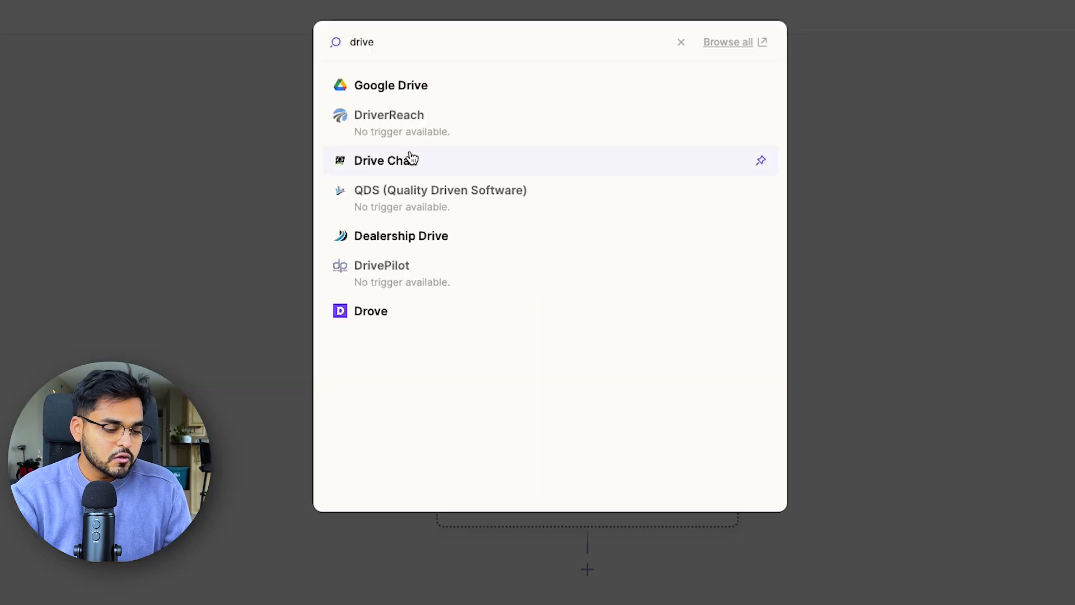
pyautogui.click(391, 86)
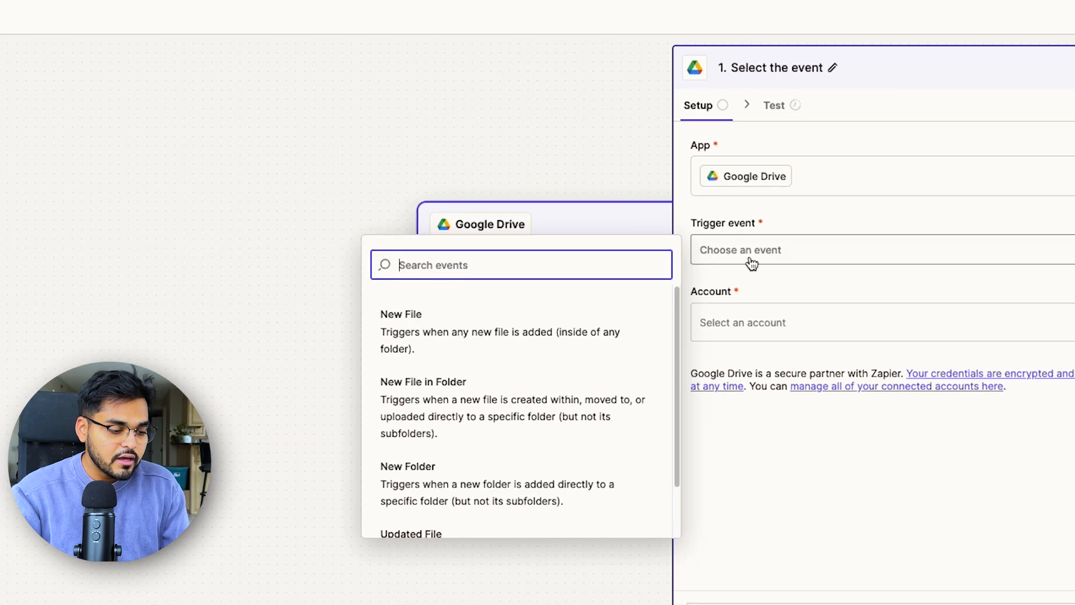
pyautogui.click(423, 381)
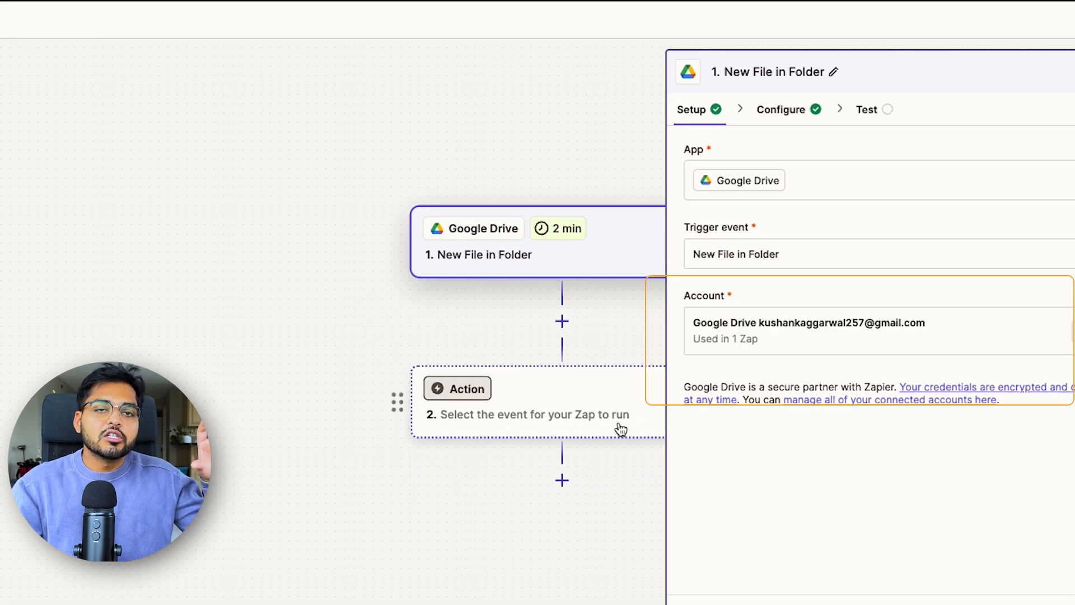
pyautogui.click(781, 109)
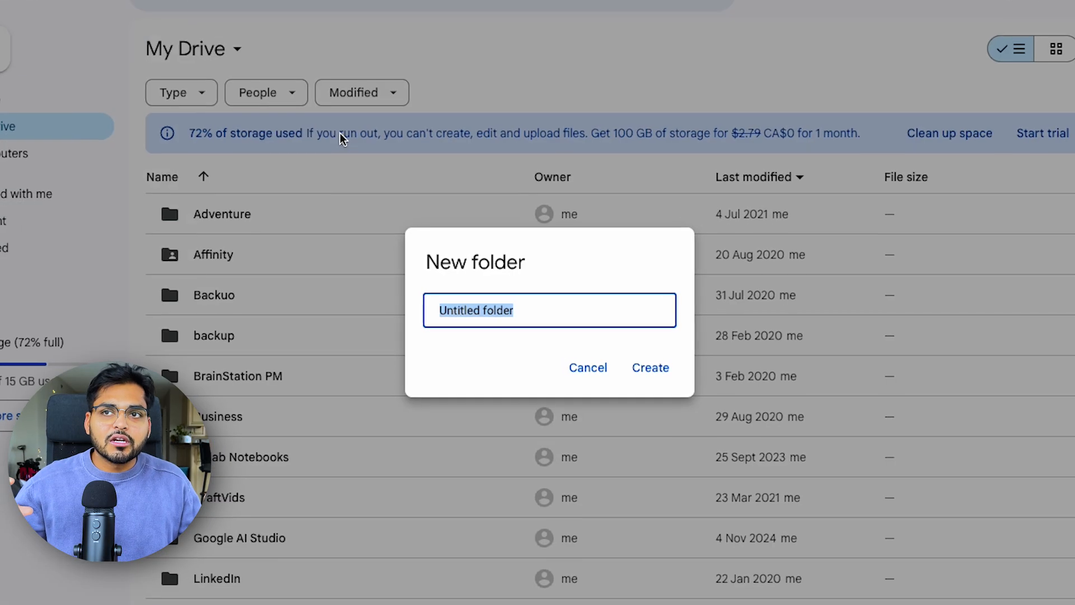
# Create a 'content repurposng' Drive folder to watch and move on to adding an action
pyautogui.write('content repurposng')
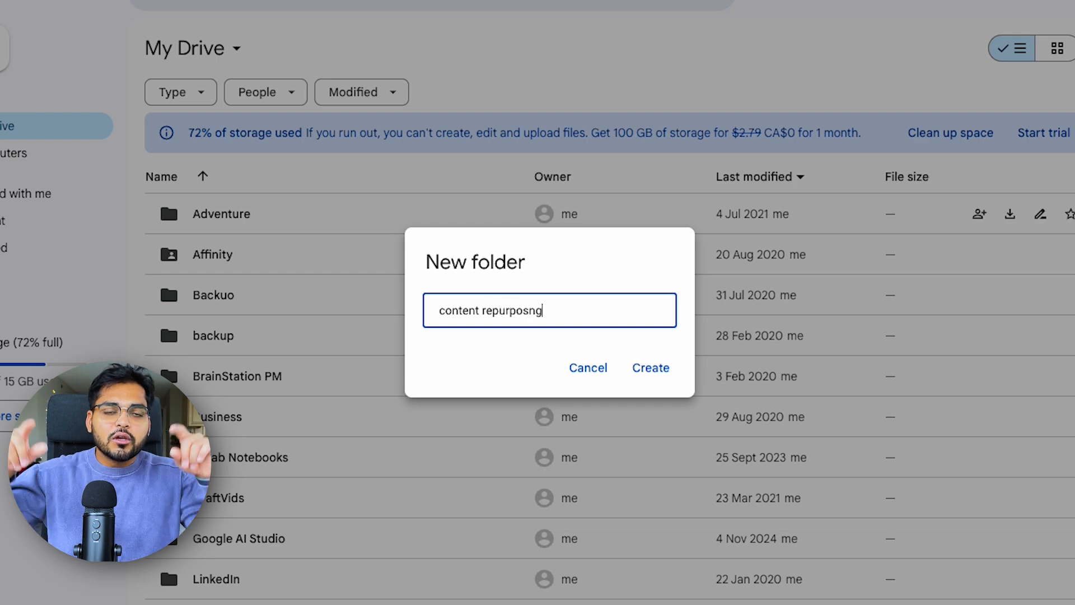
pyautogui.click(650, 367)
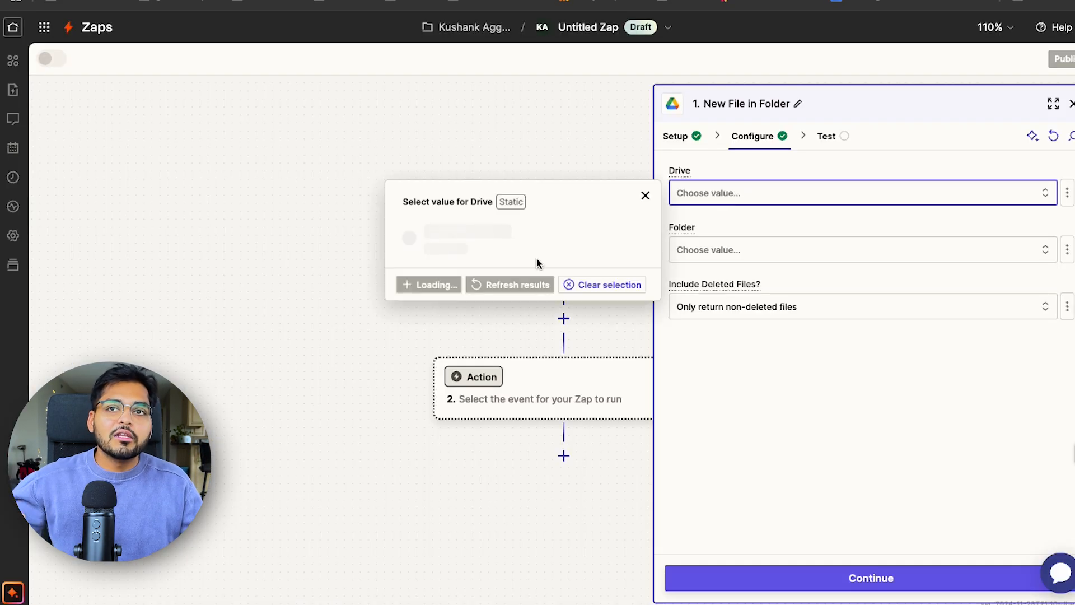
pyautogui.click(466, 231)
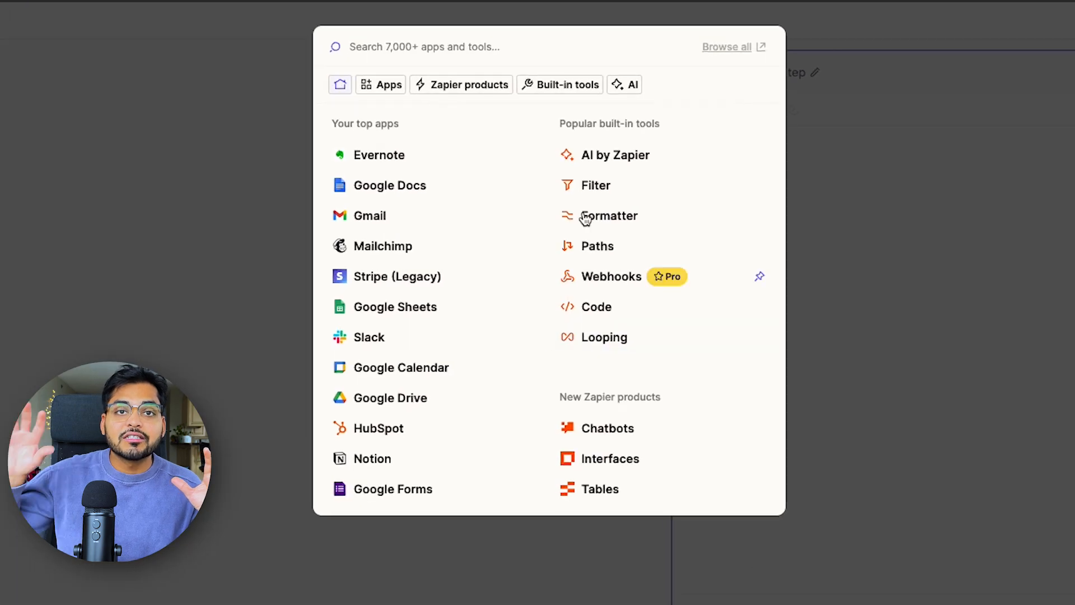
# Add an OpenAI Create Transcription action fed by the Drive file's Title
pyautogui.write('openAI')
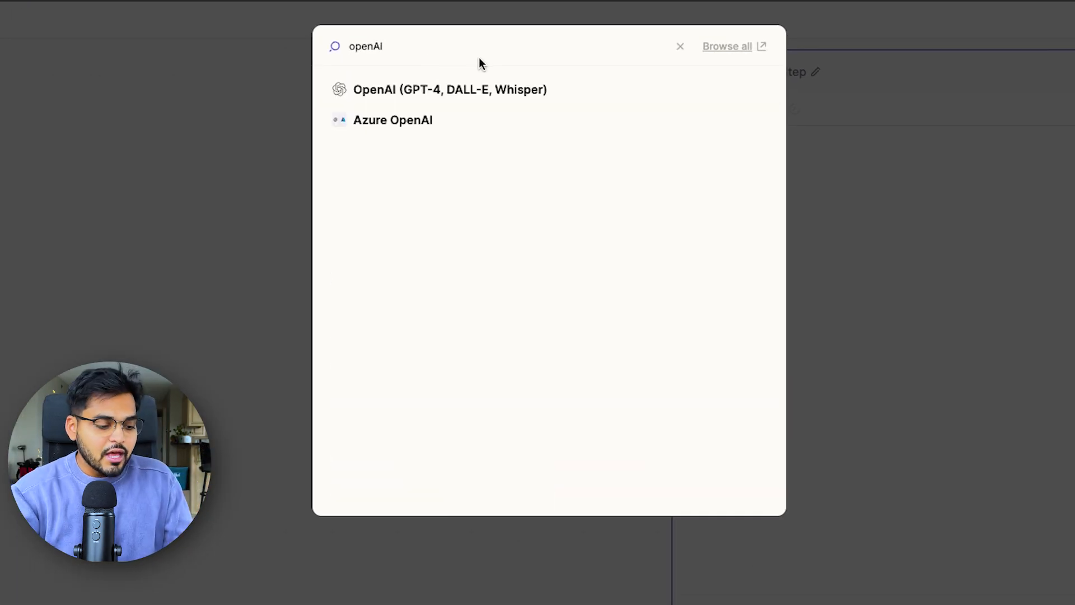
pyautogui.click(450, 89)
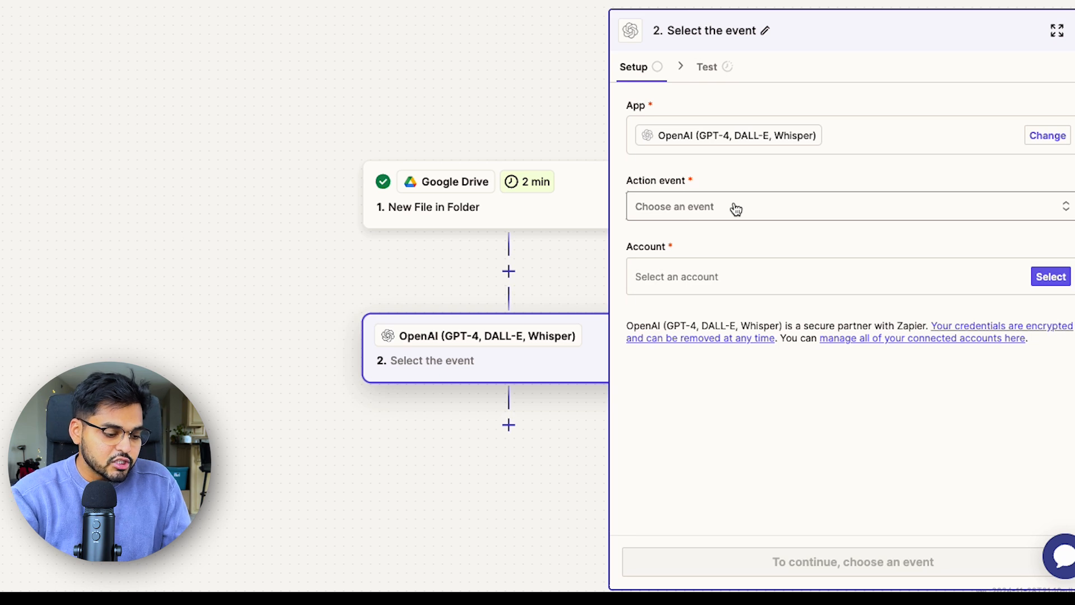
pyautogui.write('whis')
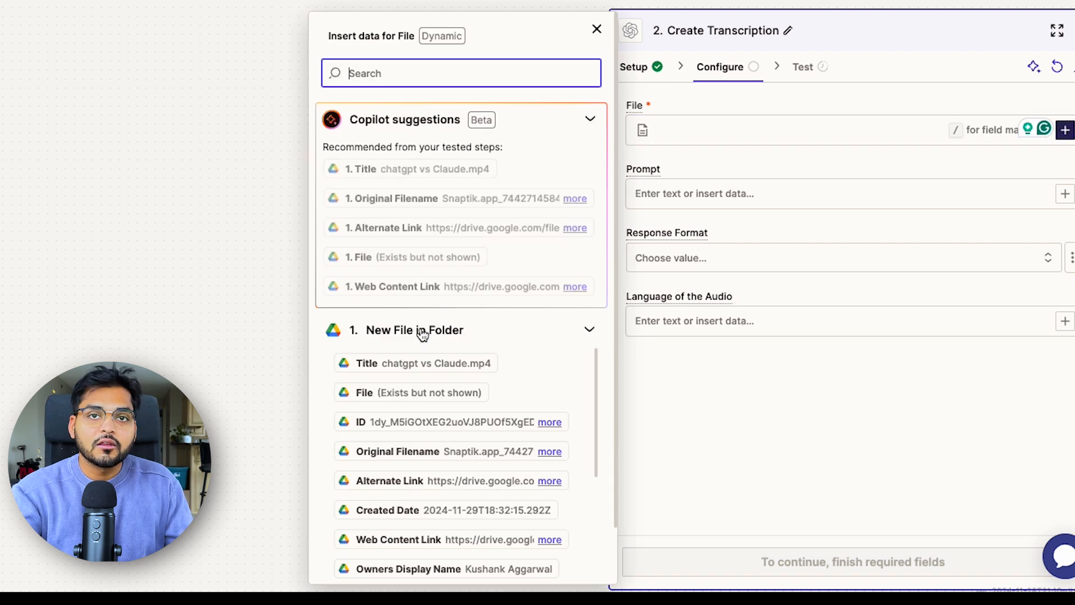
pyautogui.click(410, 169)
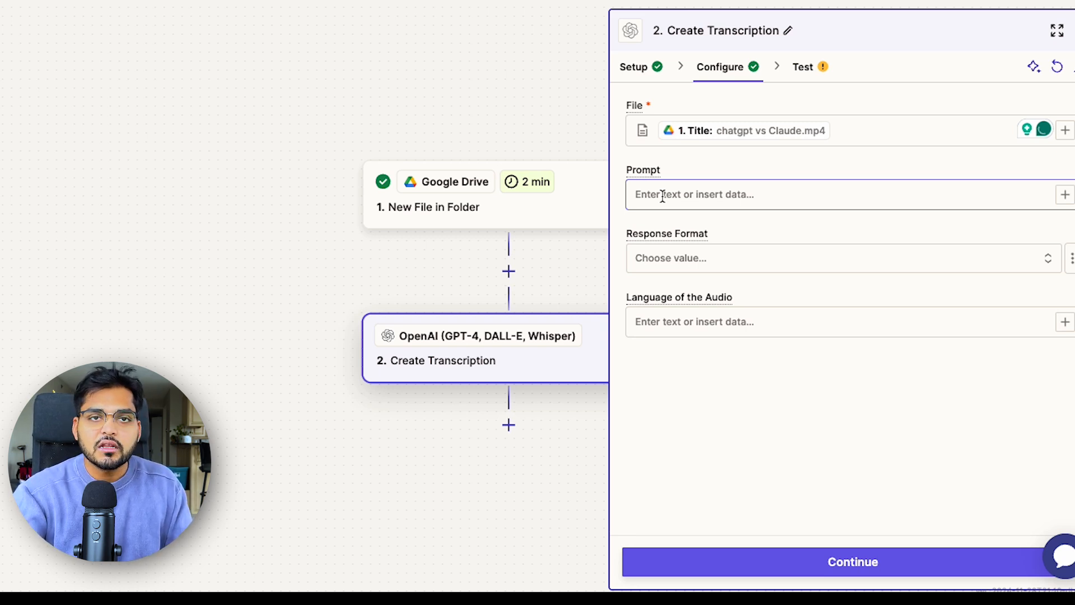
# Test the transcription step and proceed toward the next action
pyautogui.click(853, 561)
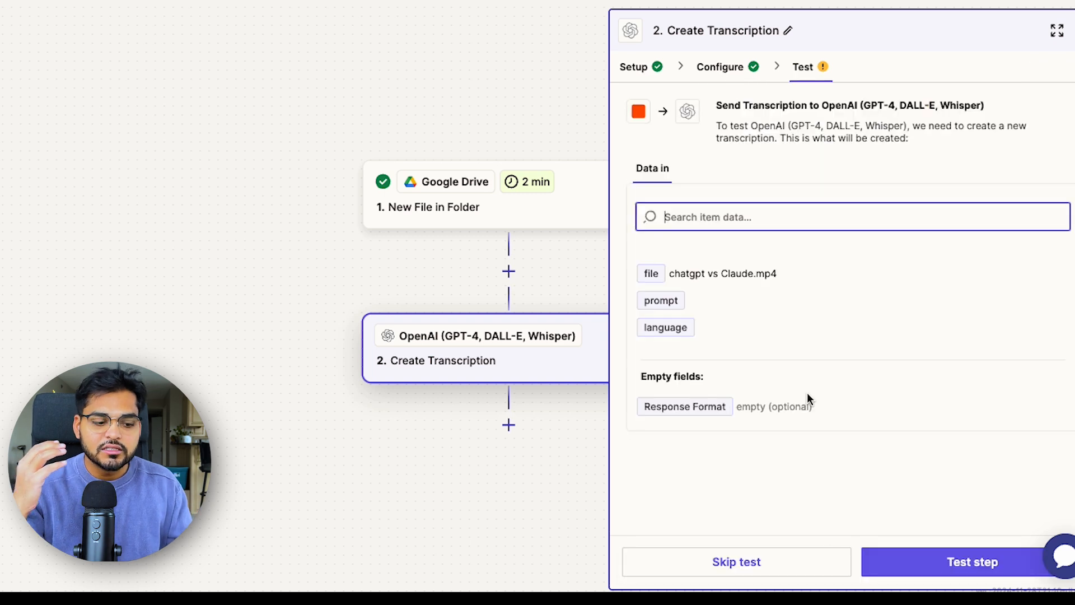
pyautogui.click(971, 561)
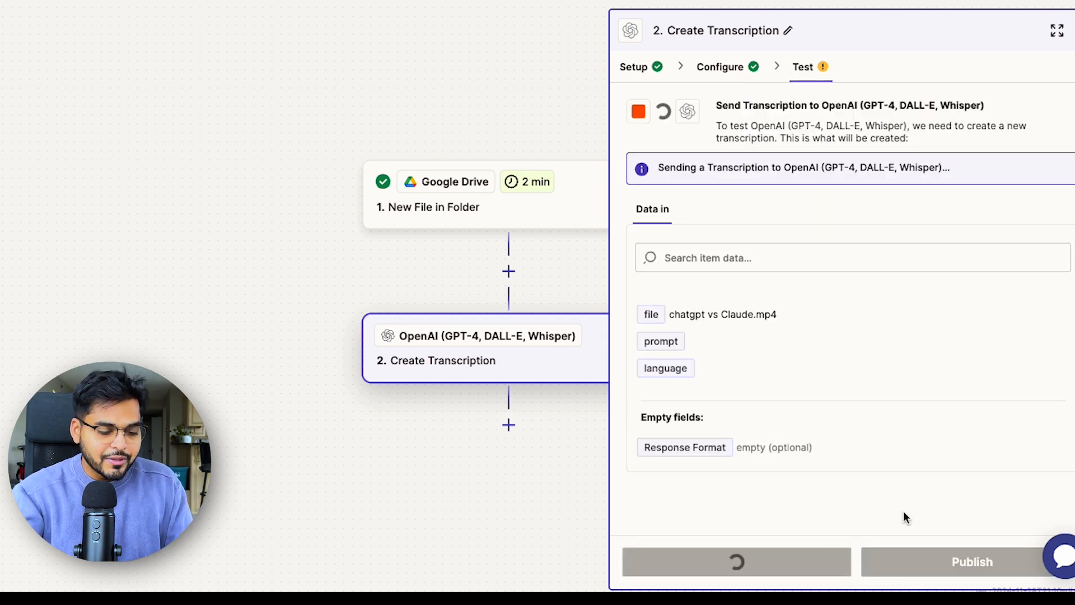
pyautogui.click(736, 561)
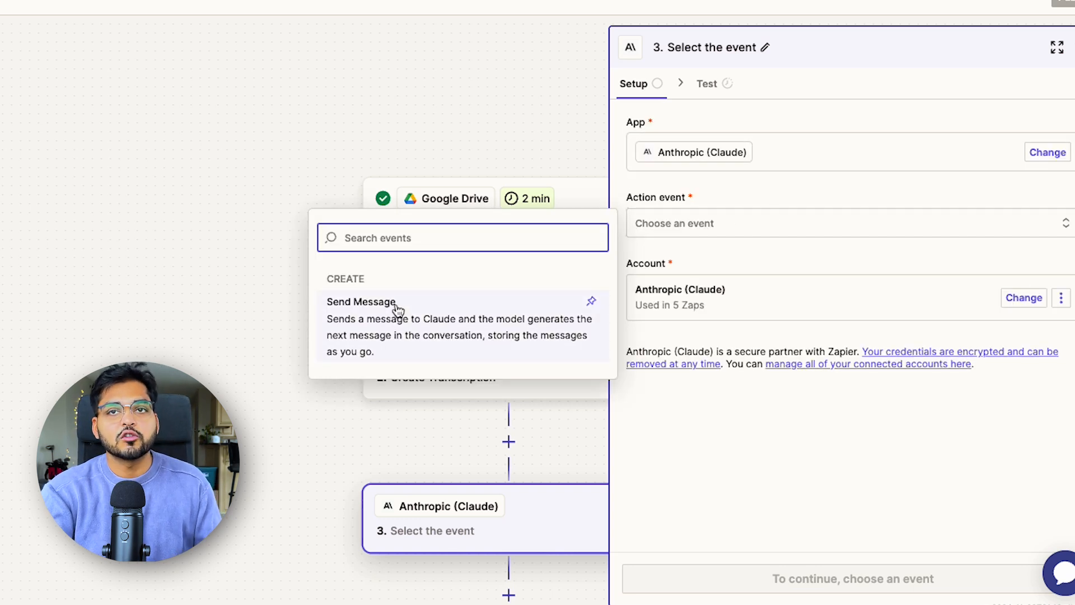
# Set Claude to Send Message with the transcript as user message and the tutorial-writer system prompt
pyautogui.click(361, 302)
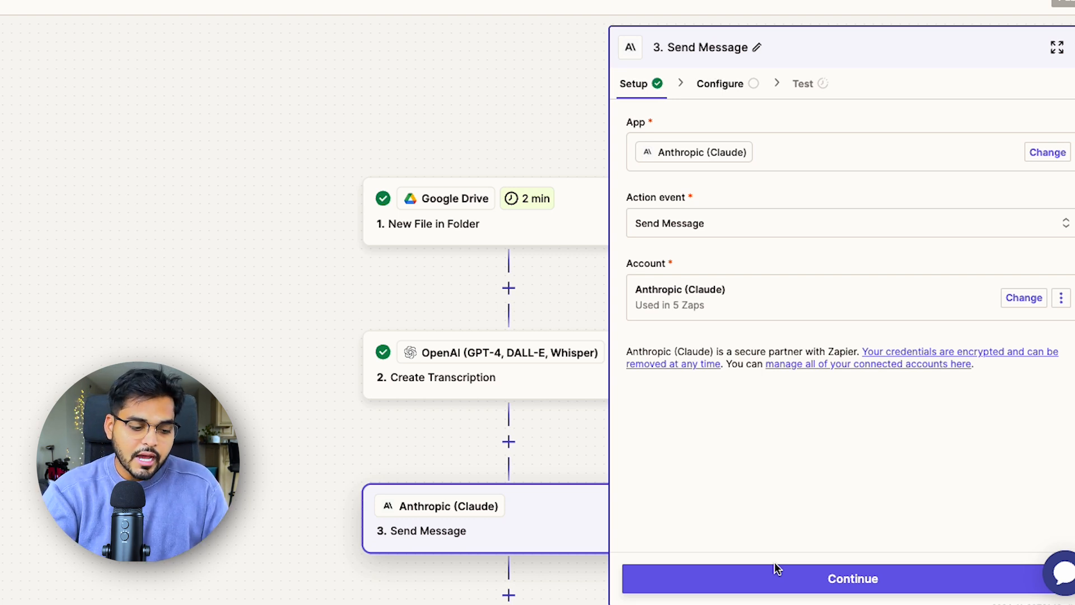
pyautogui.click(852, 578)
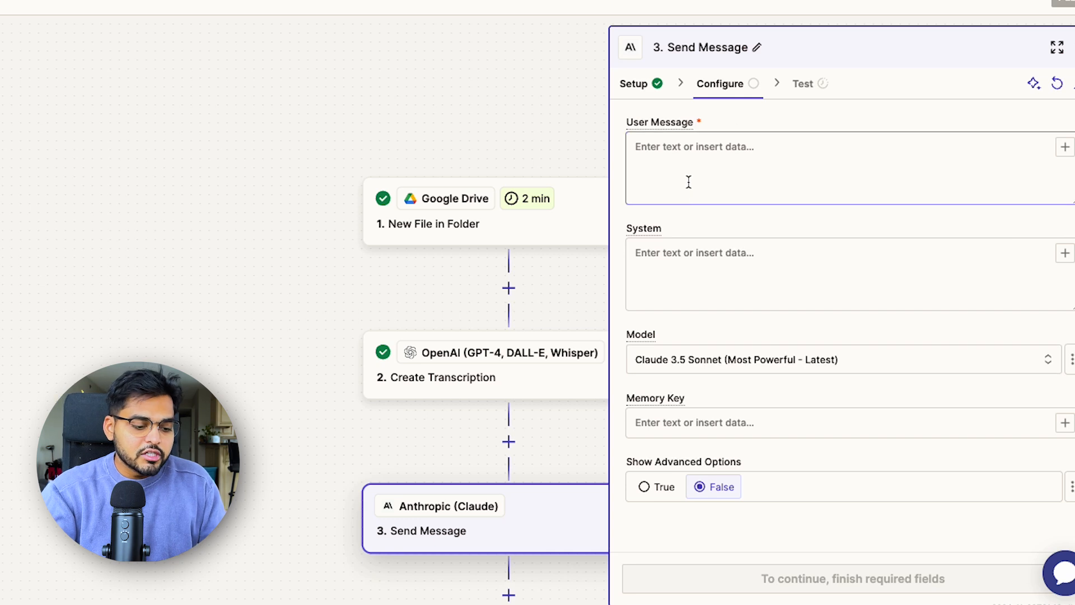
pyautogui.write('/')
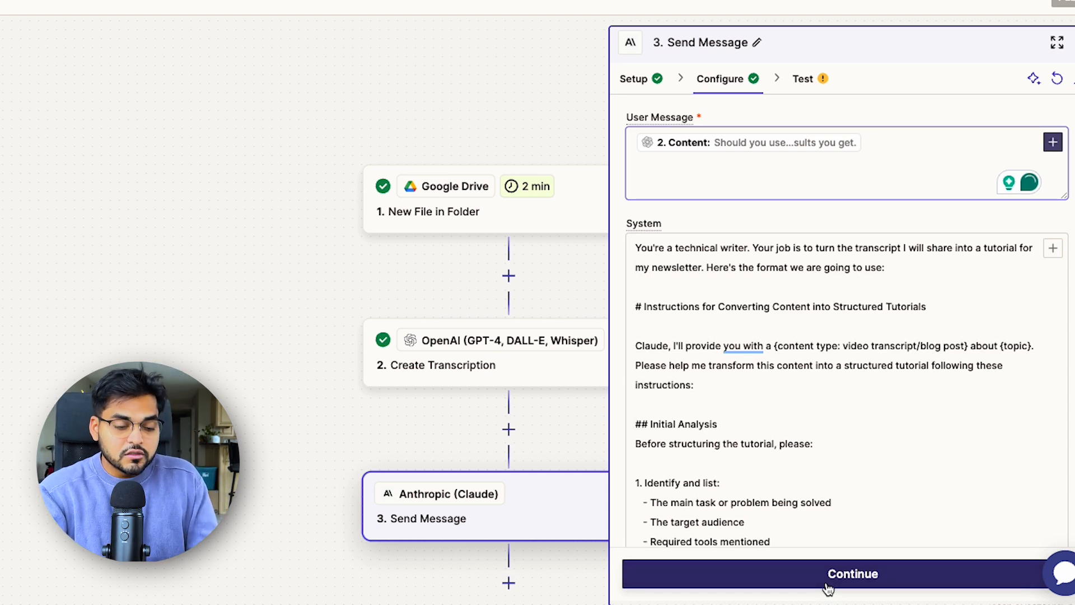
pyautogui.click(851, 574)
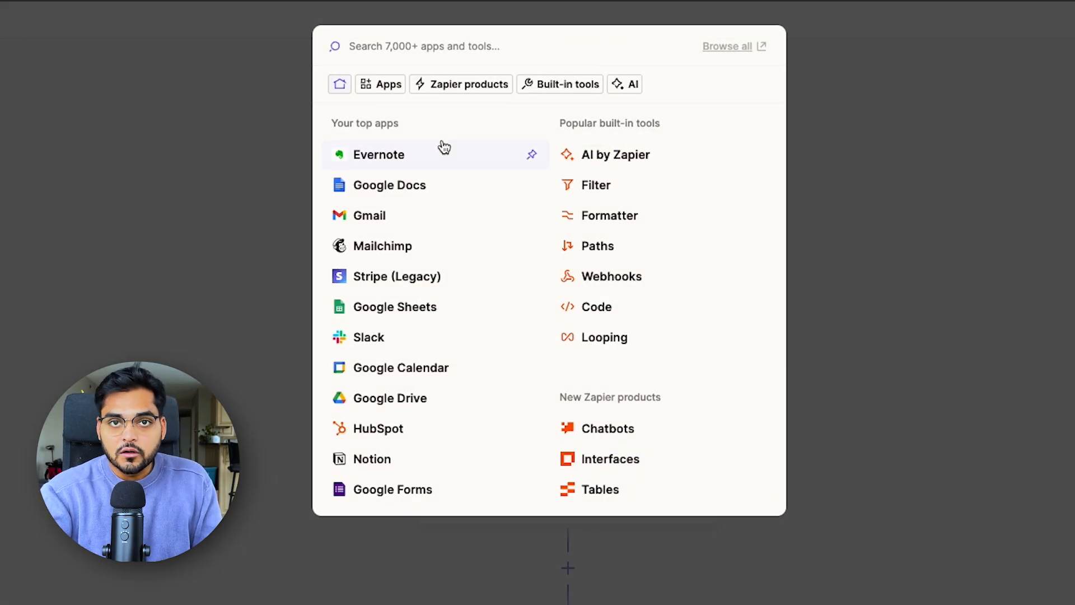
# Add a Google Docs Create Document From Text step with the chosen account
pyautogui.write('docs')
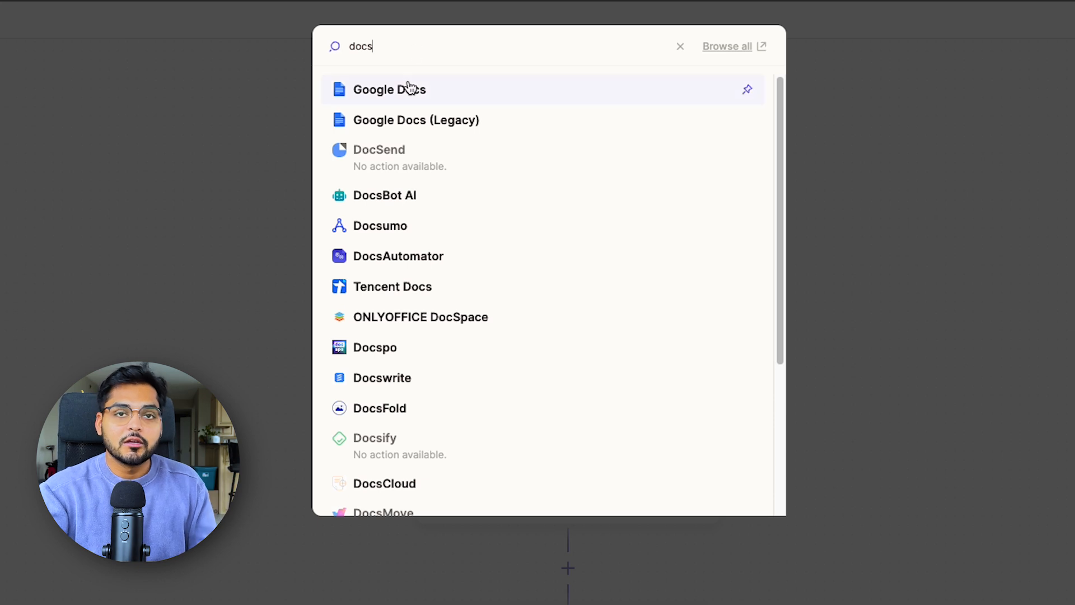
pyautogui.click(389, 90)
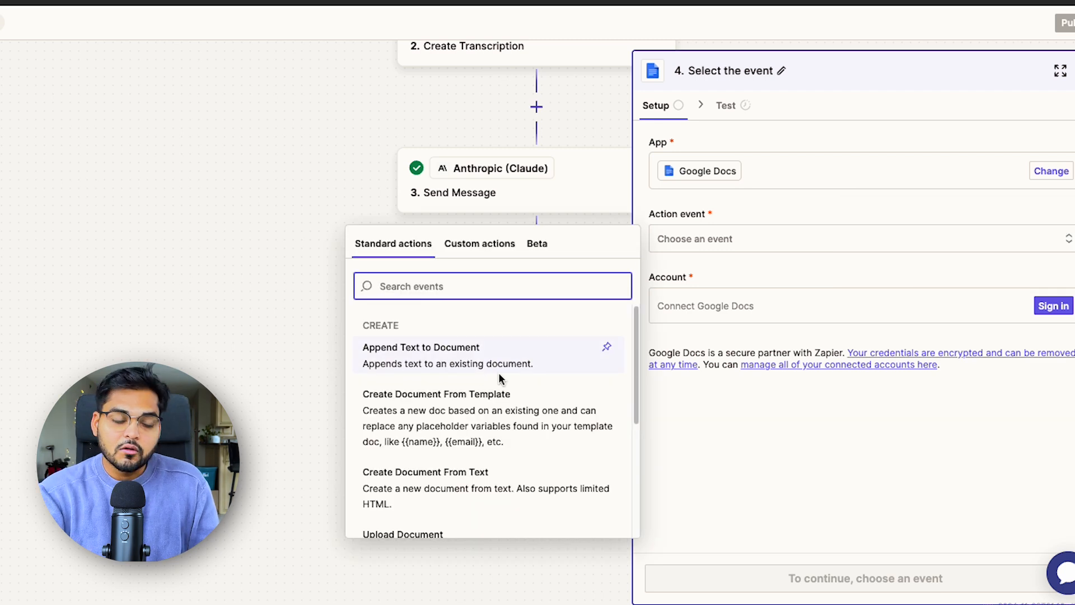
pyautogui.scroll(-3)
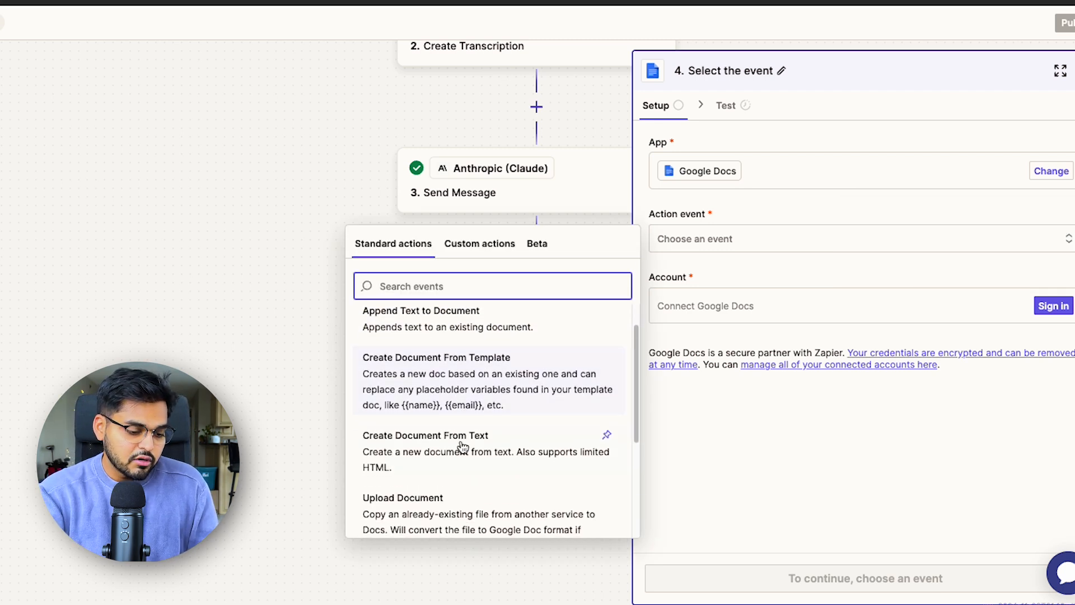
pyautogui.click(426, 436)
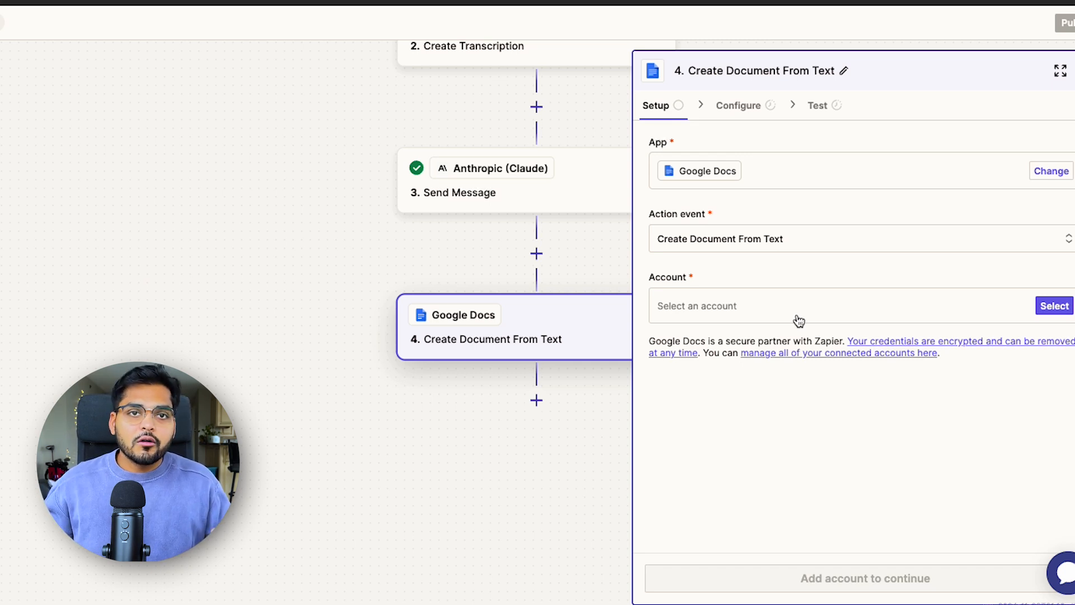
pyautogui.click(1054, 306)
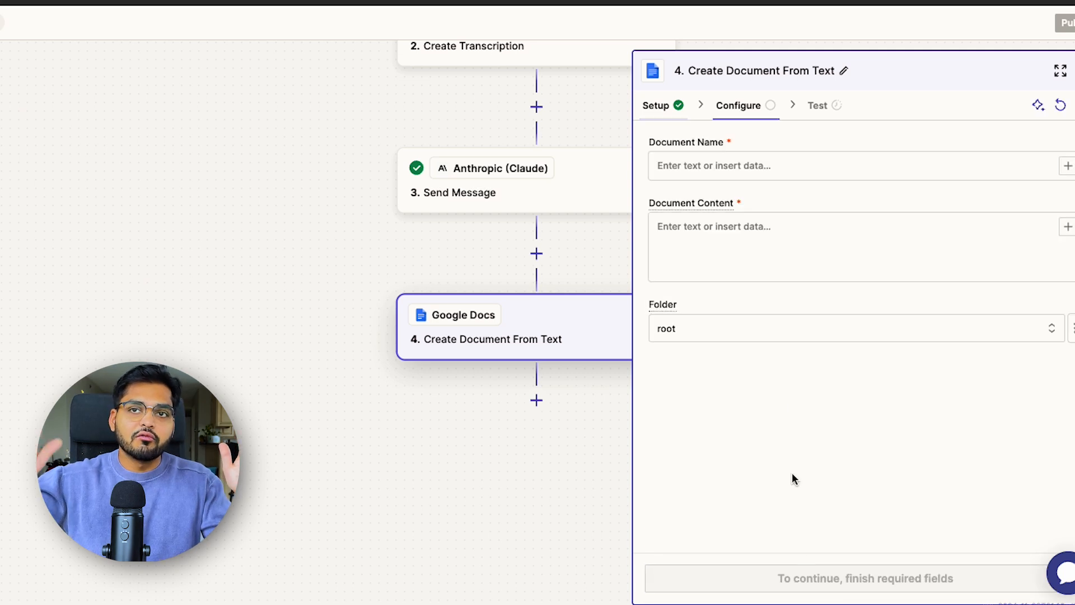
# Title the document after the Drive file, fill it with Claude's response, and test it
pyautogui.click(823, 166)
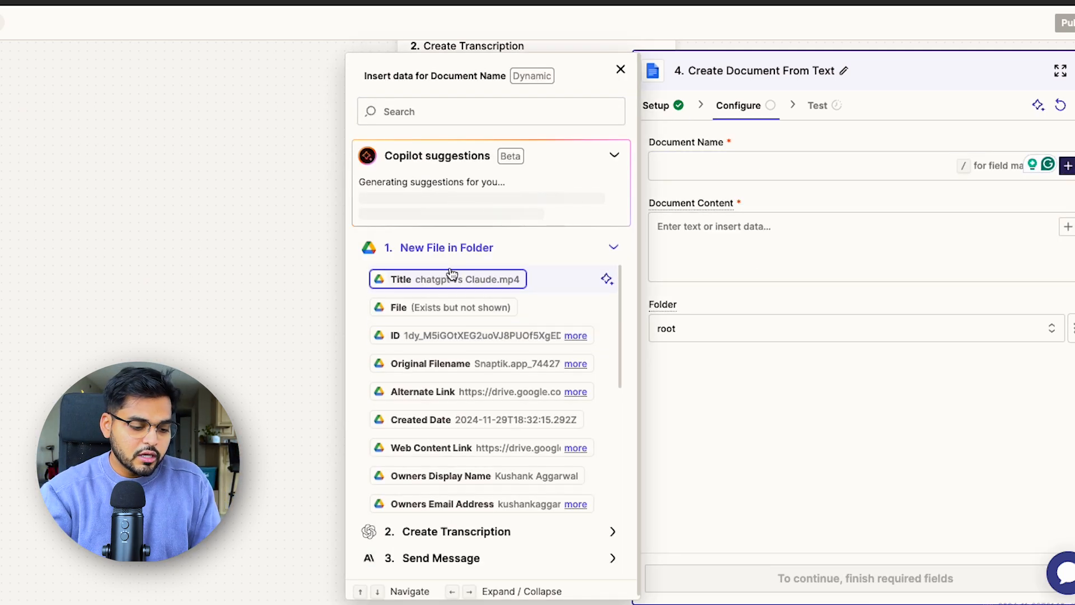
pyautogui.click(448, 279)
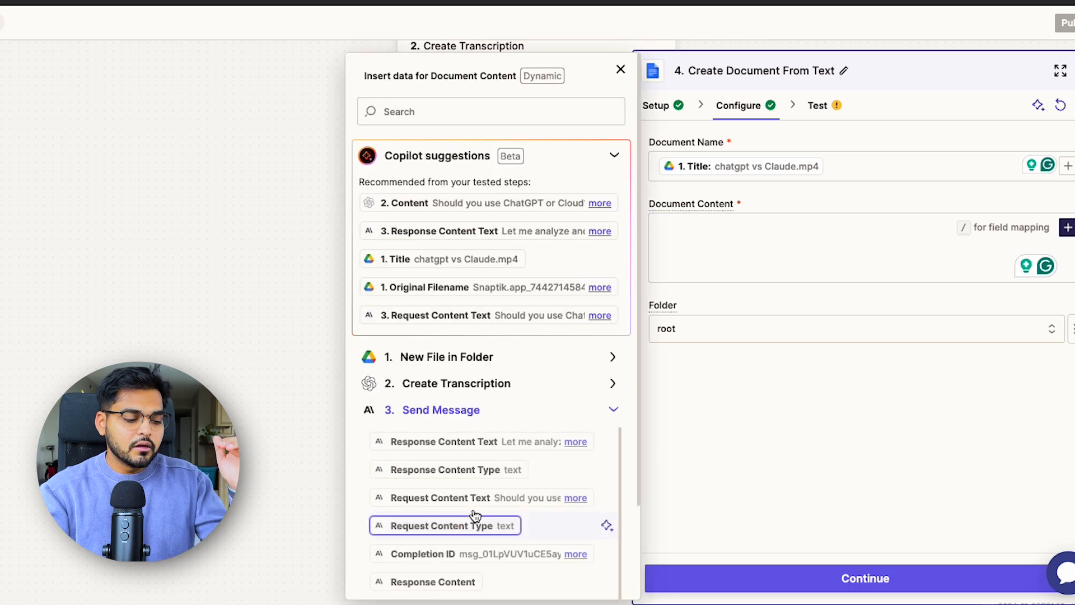
pyautogui.click(433, 582)
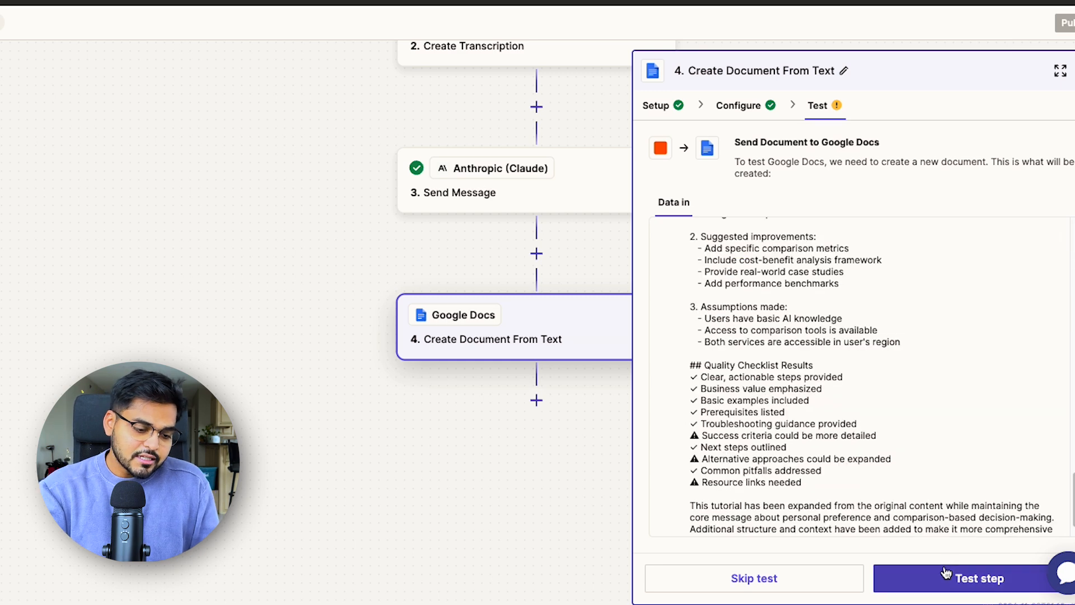
pyautogui.click(970, 578)
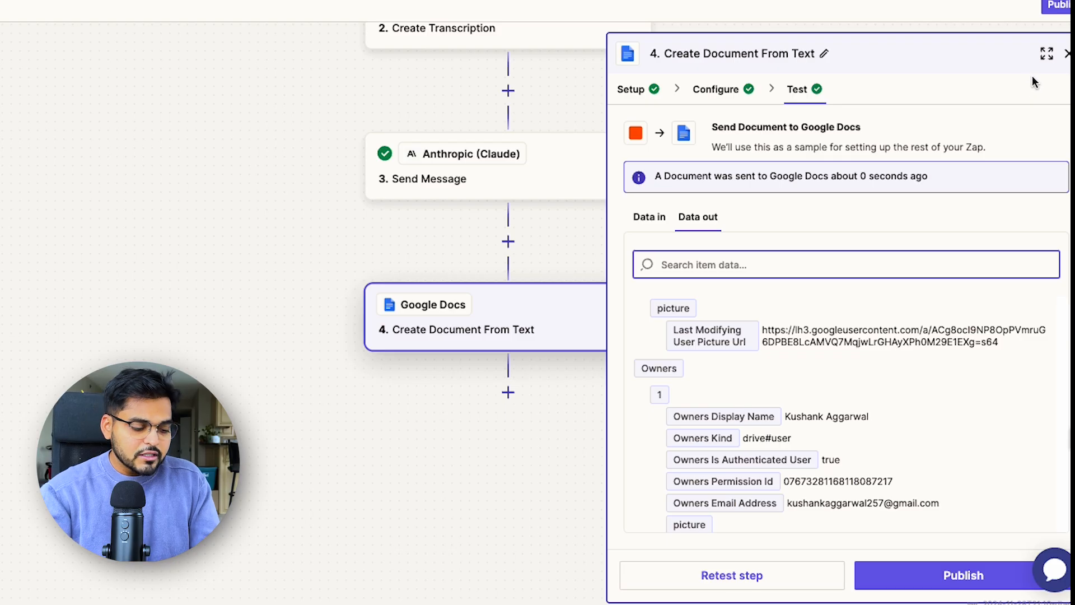
# Review Claude's Data out, then insert a Formatter by Zapier step before Google Docs
pyautogui.click(460, 165)
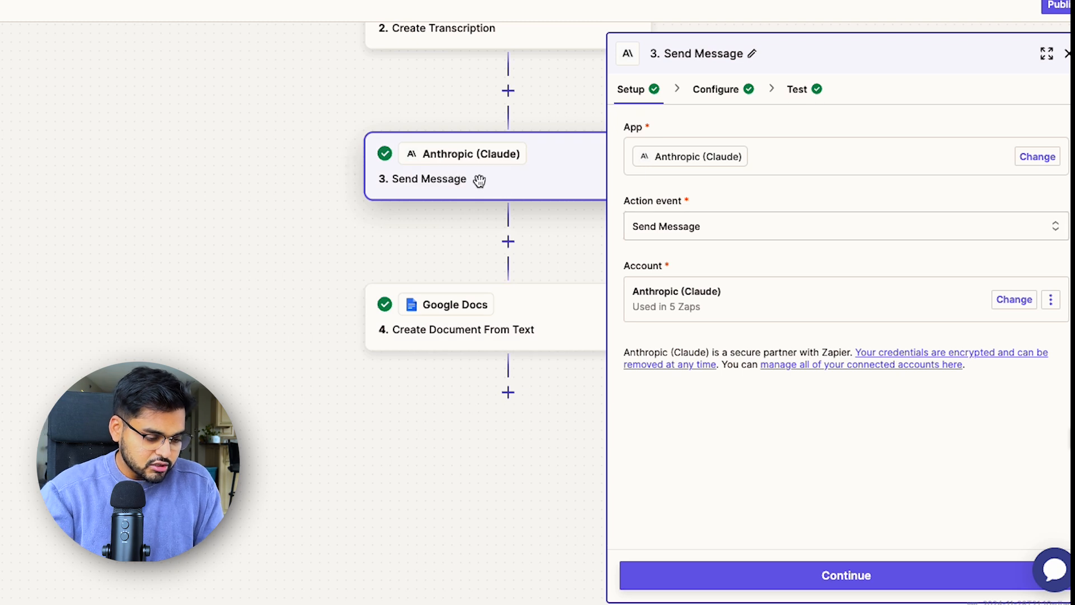
pyautogui.click(716, 90)
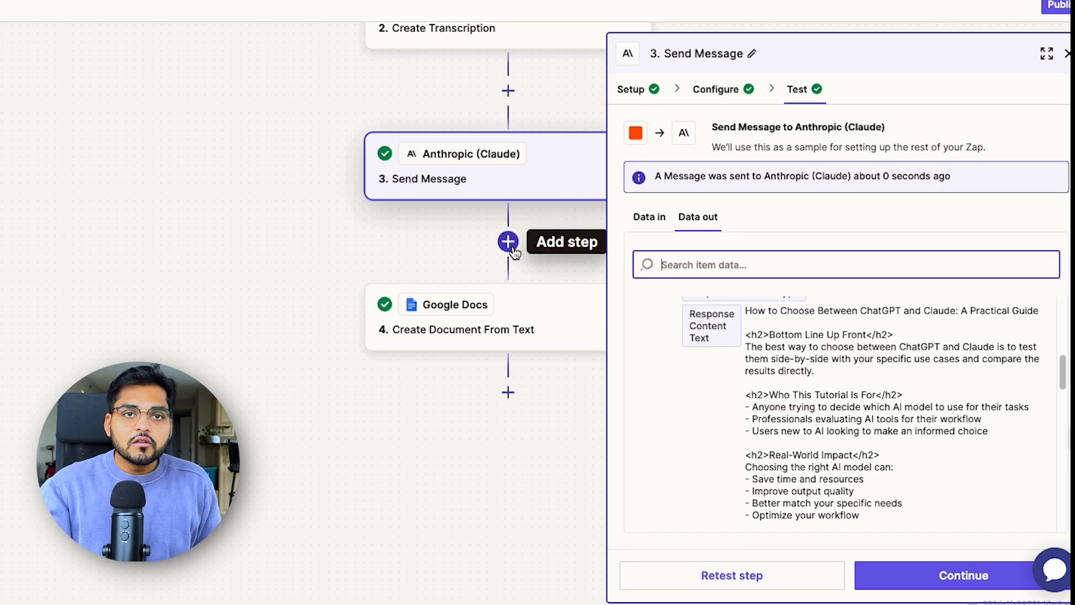
pyautogui.click(508, 242)
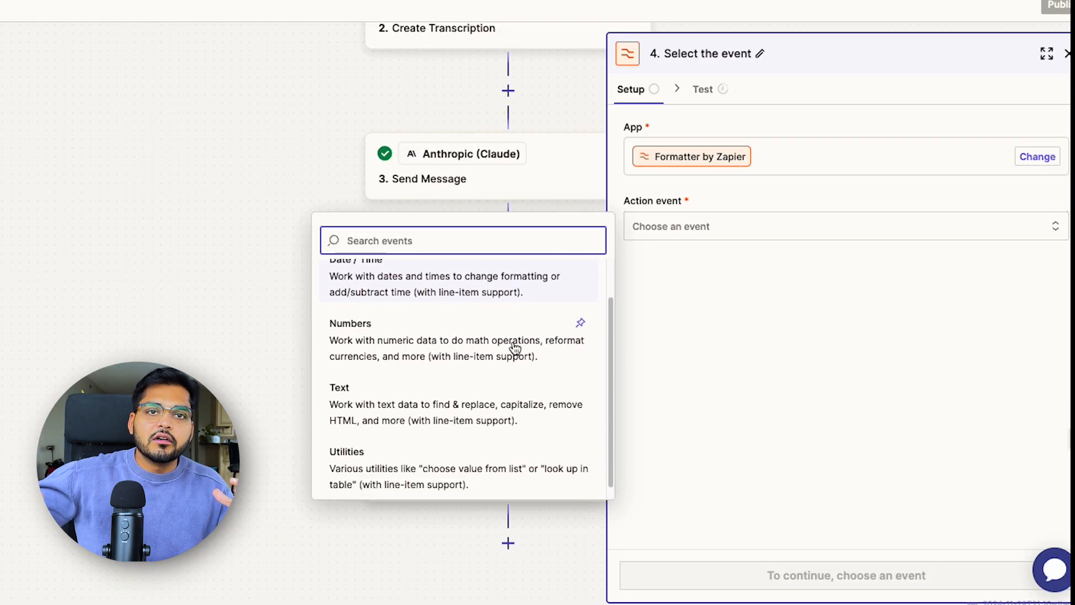
pyautogui.click(340, 388)
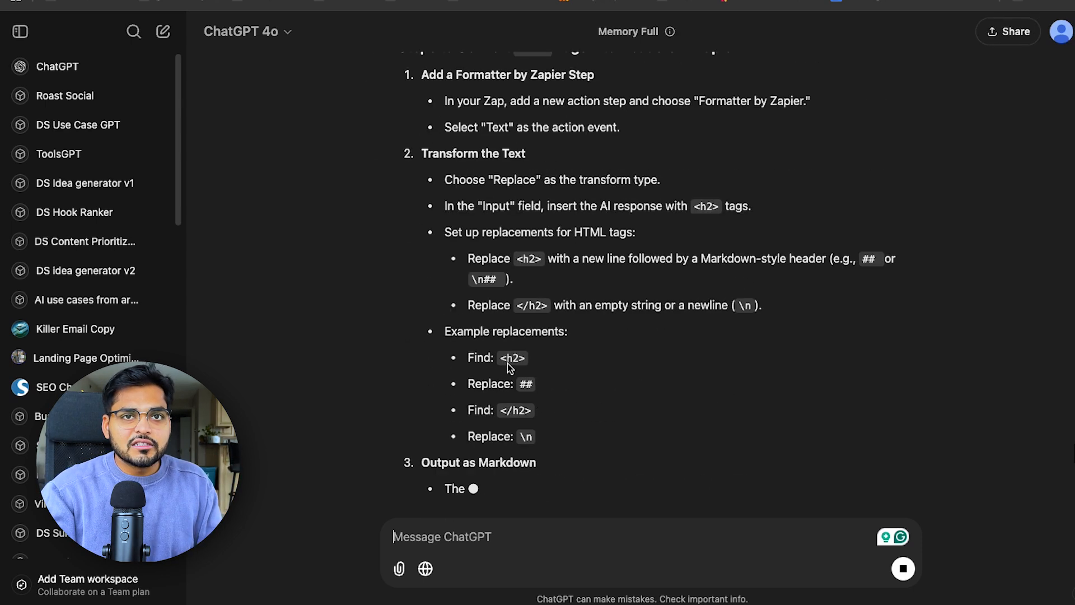
pyautogui.scroll(-3)
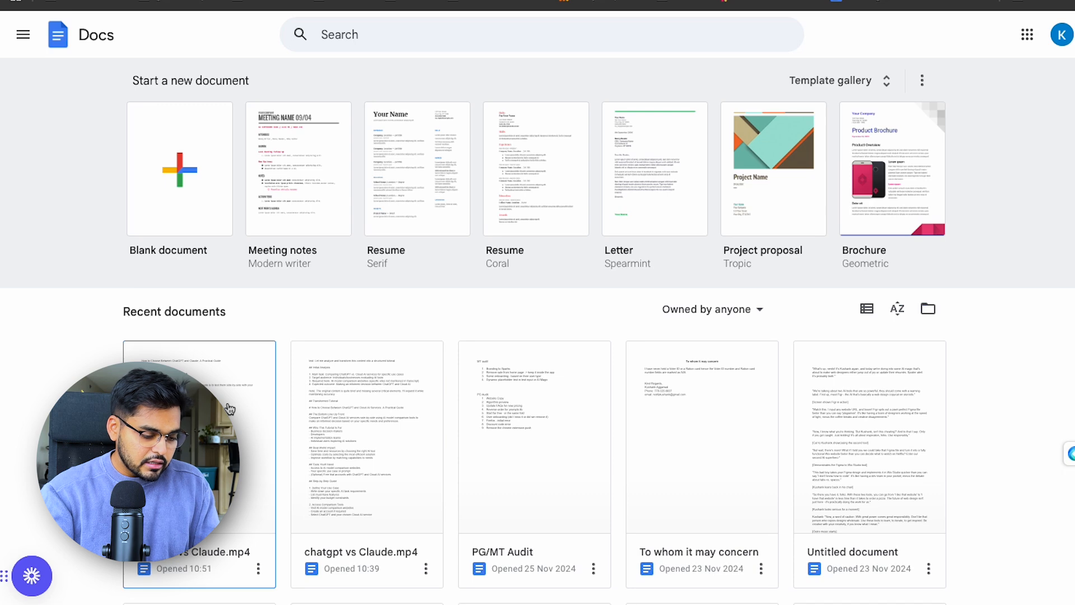
# Open the 'chatgpt vs Claude.mp4' document and scroll through the generated tutorial
pyautogui.doubleClick(199, 439)
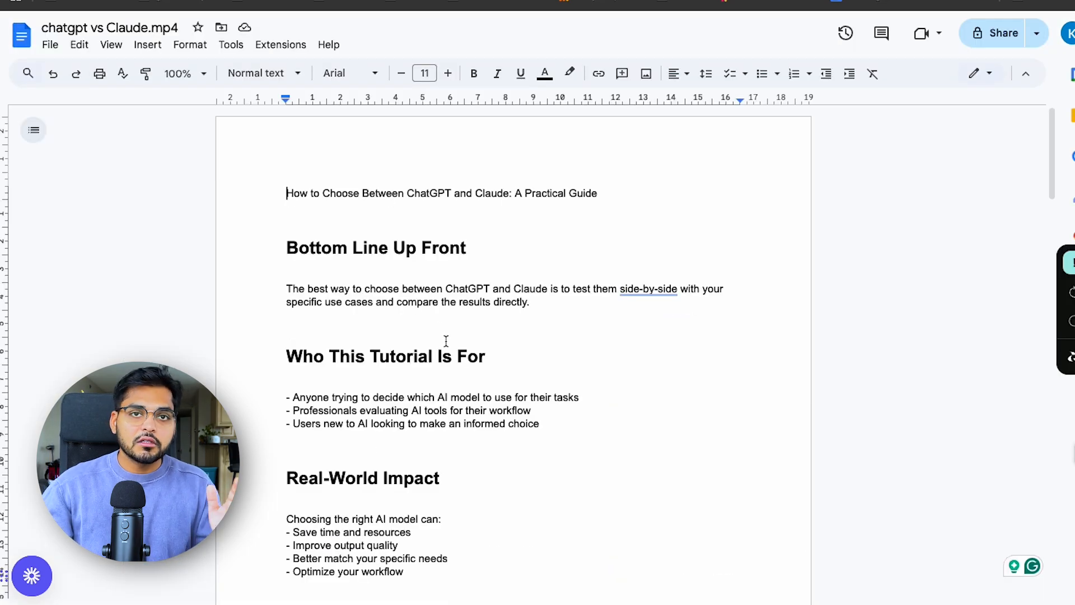
pyautogui.scroll(-3)
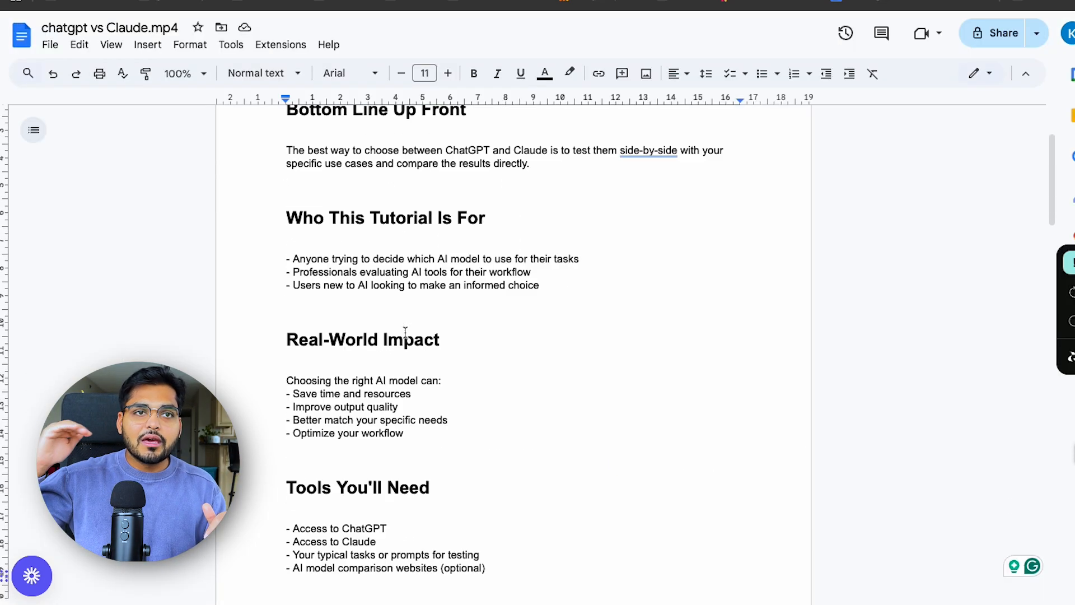
pyautogui.scroll(-3)
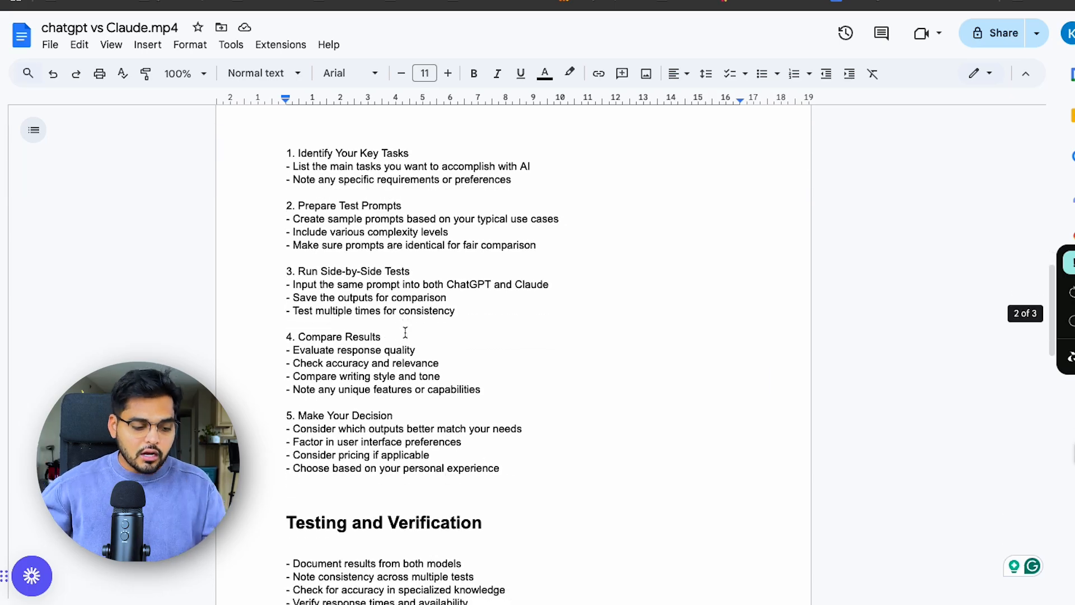